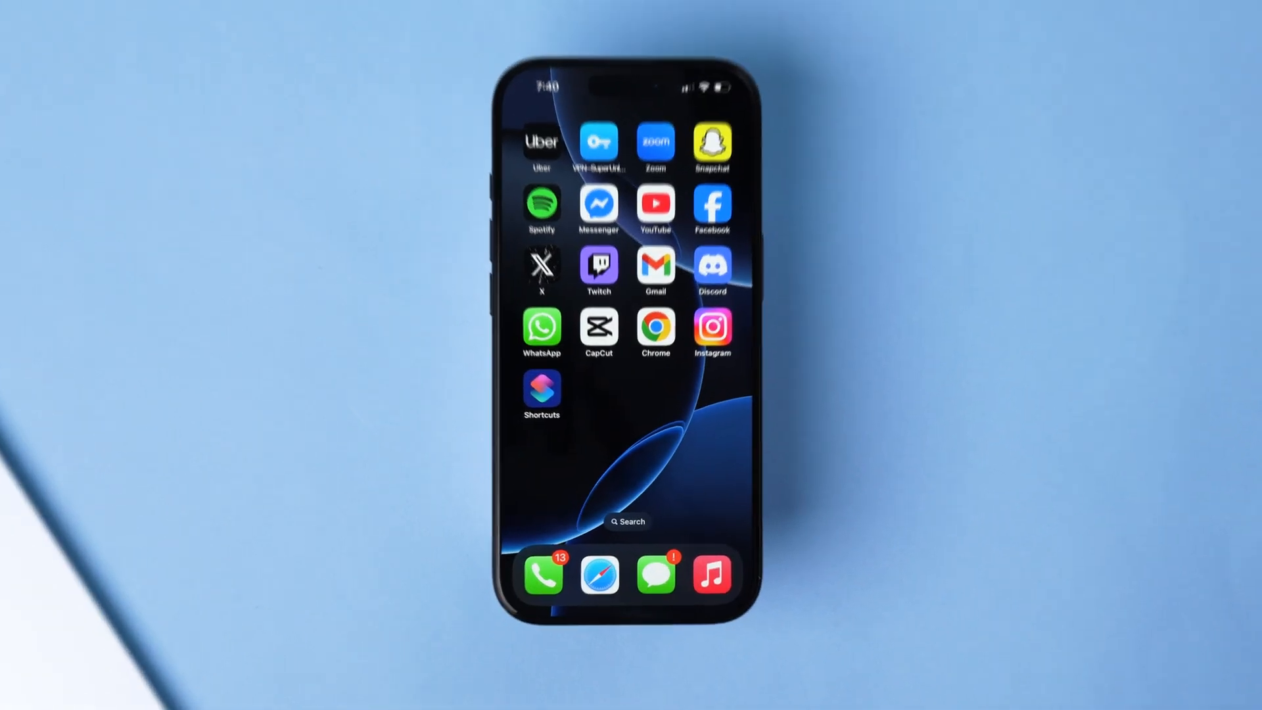
Launch the Shortcuts app from the Home Screen to show All Shortcuts.
left_click(541, 388)
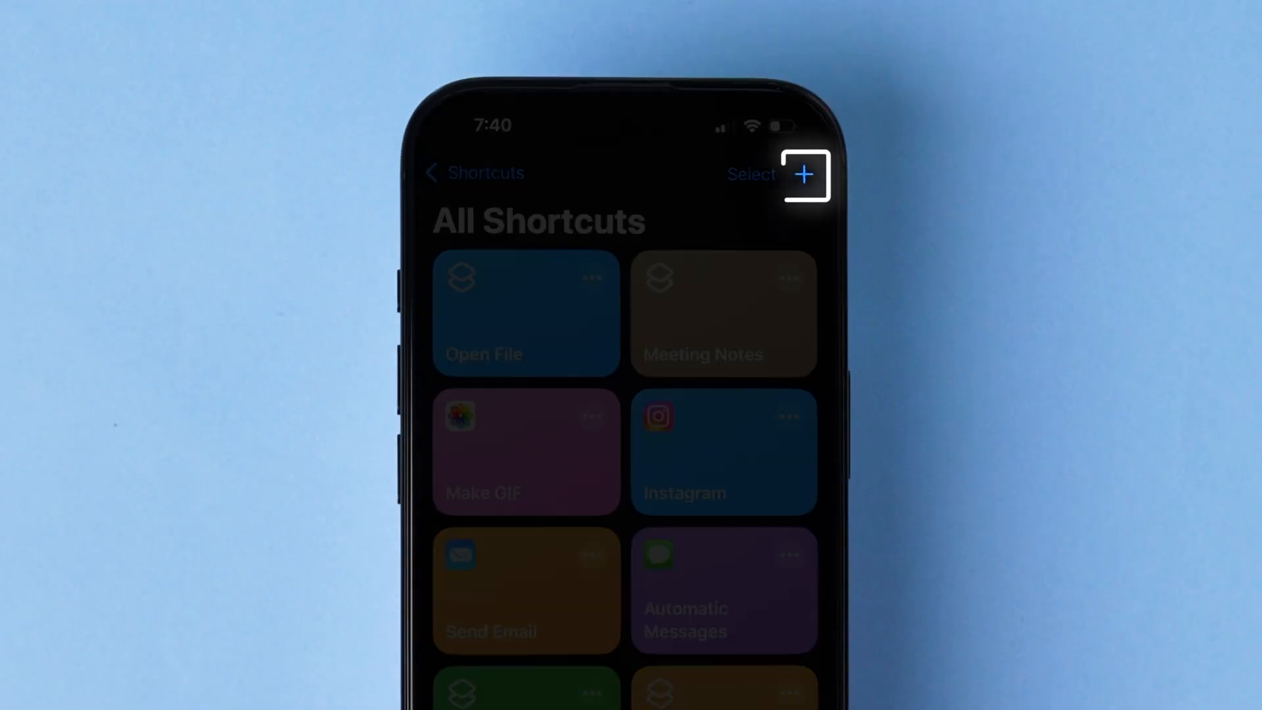
left_click(804, 174)
type("Encode")
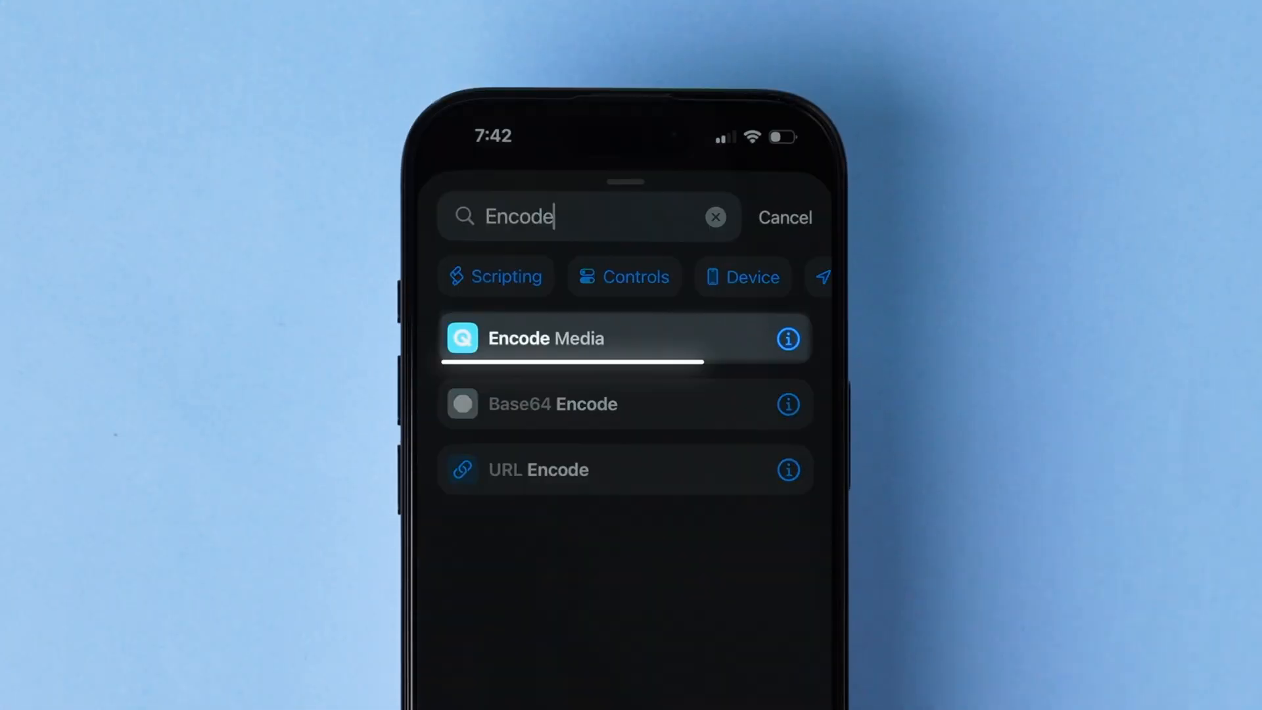
Add Encode Media to convert Shortcut Input to audio-only AIFF, then switch to Photos.
left_click(545, 338)
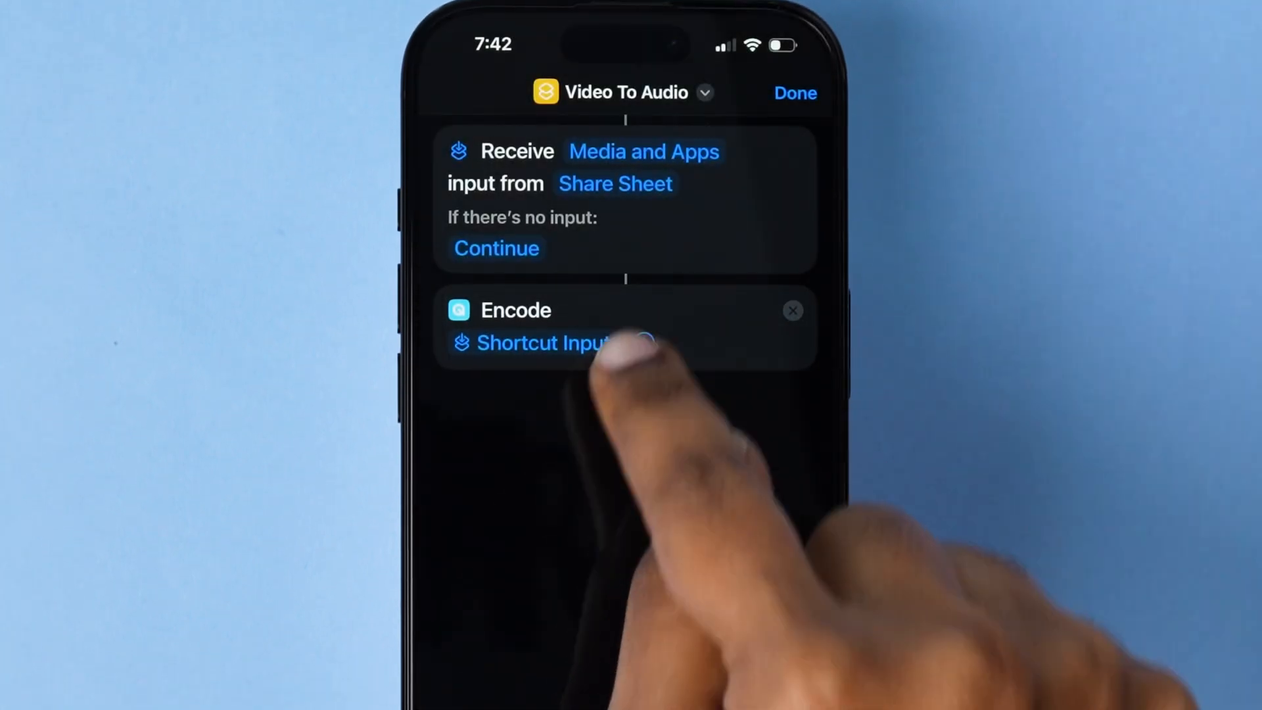
left_click(515, 310)
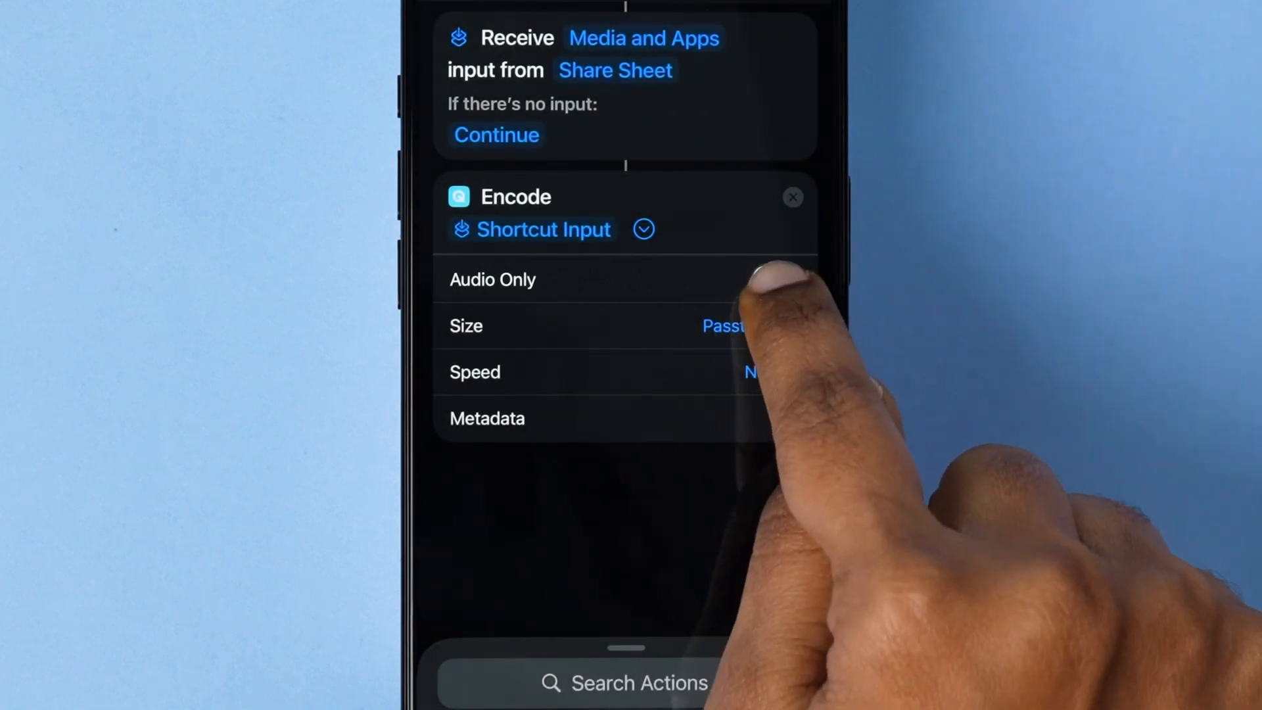
left_click(775, 279)
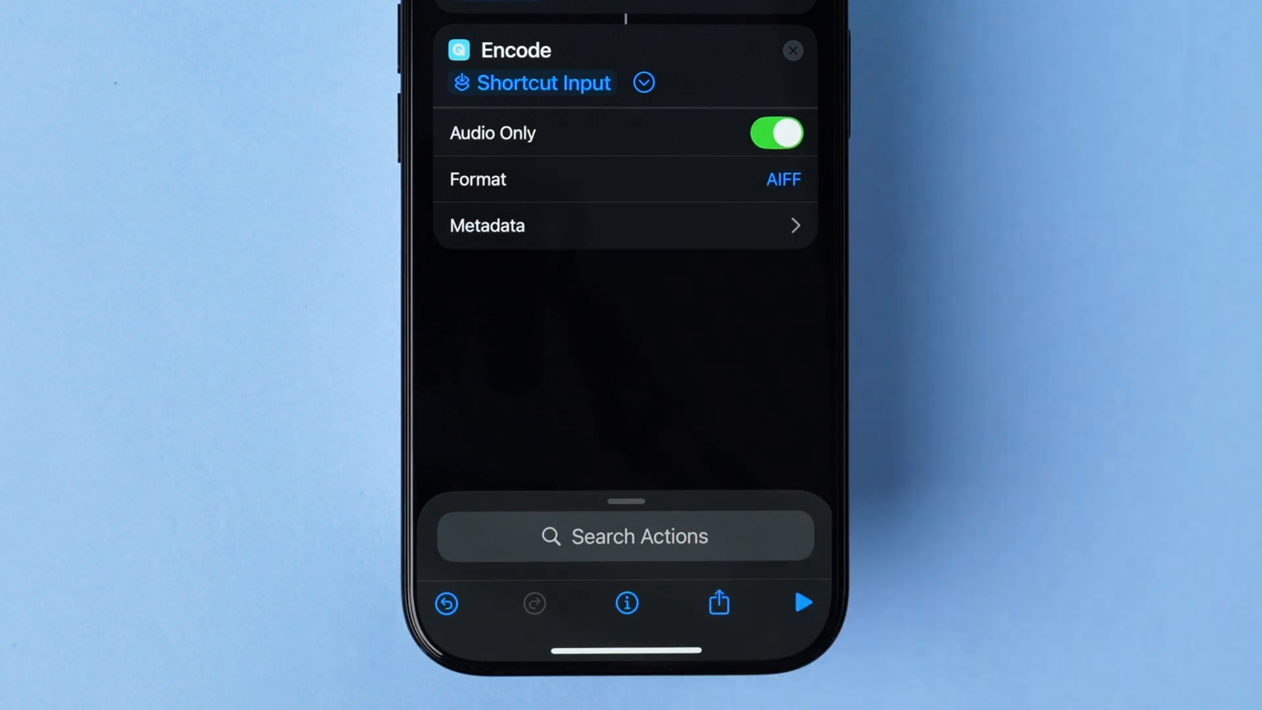
left_click(627, 536)
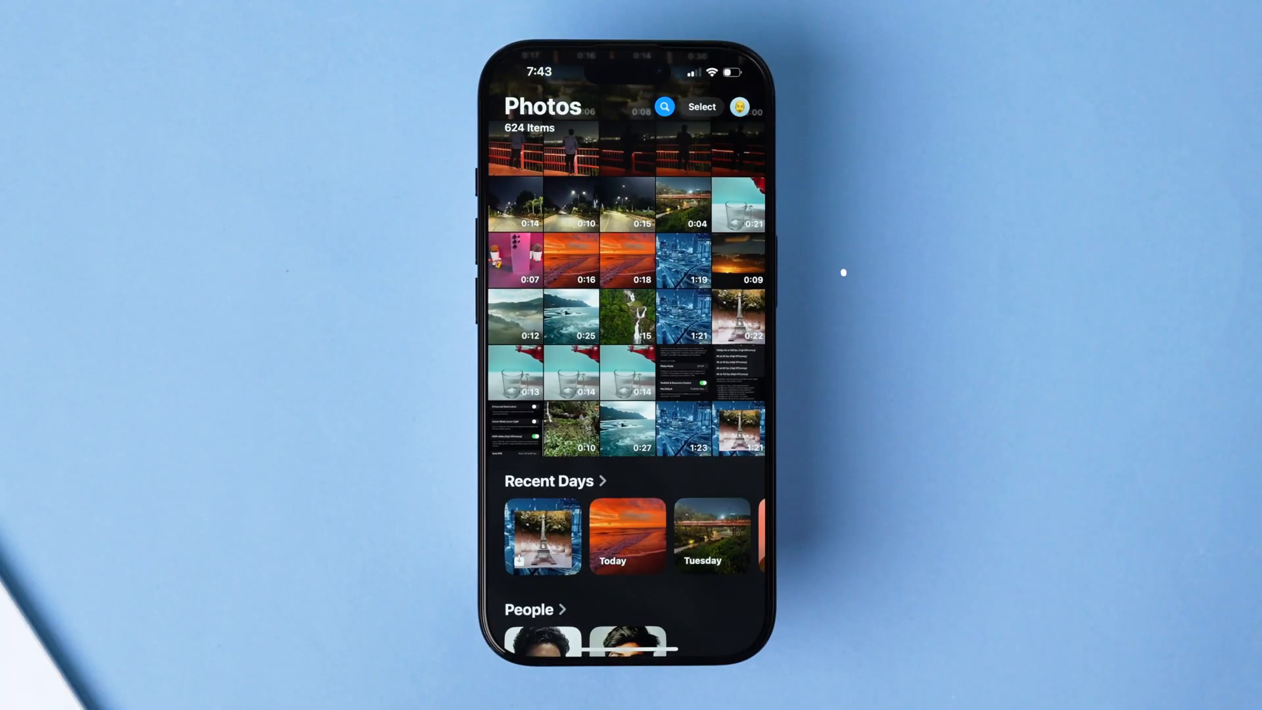
Share the aerial city video from Photos to the Video To Audio shortcut.
left_click(684, 261)
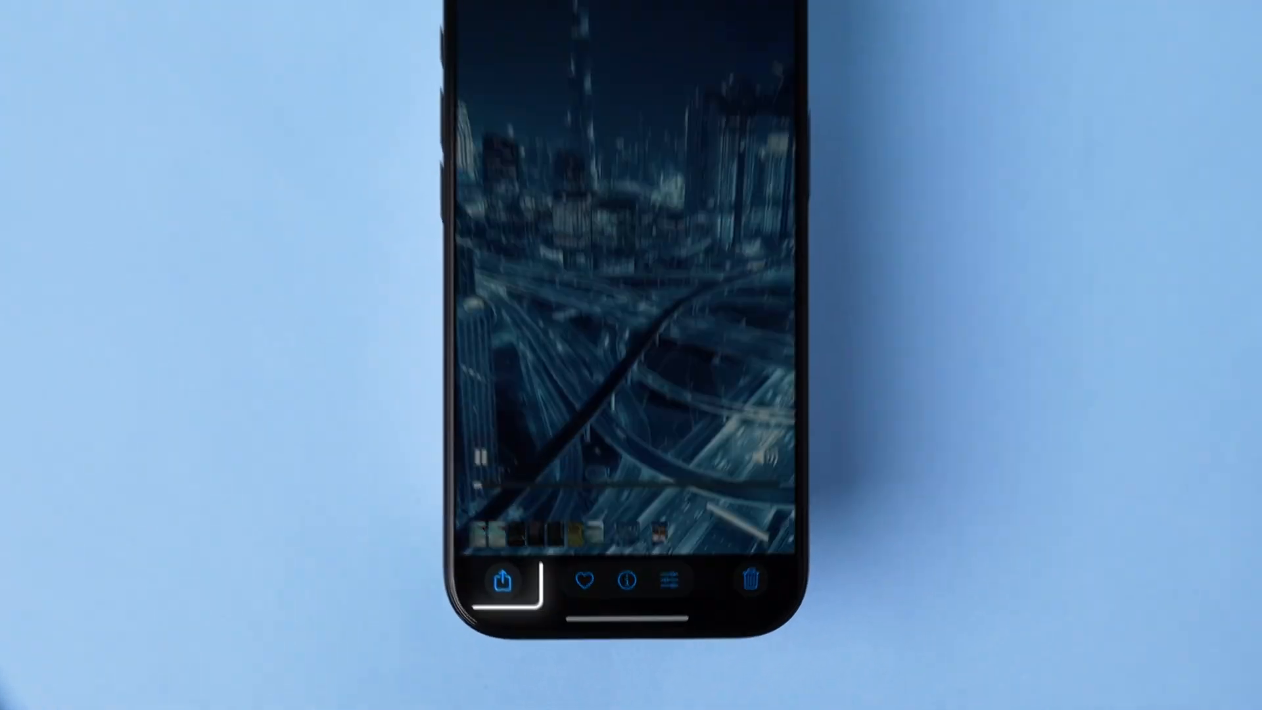
left_click(504, 580)
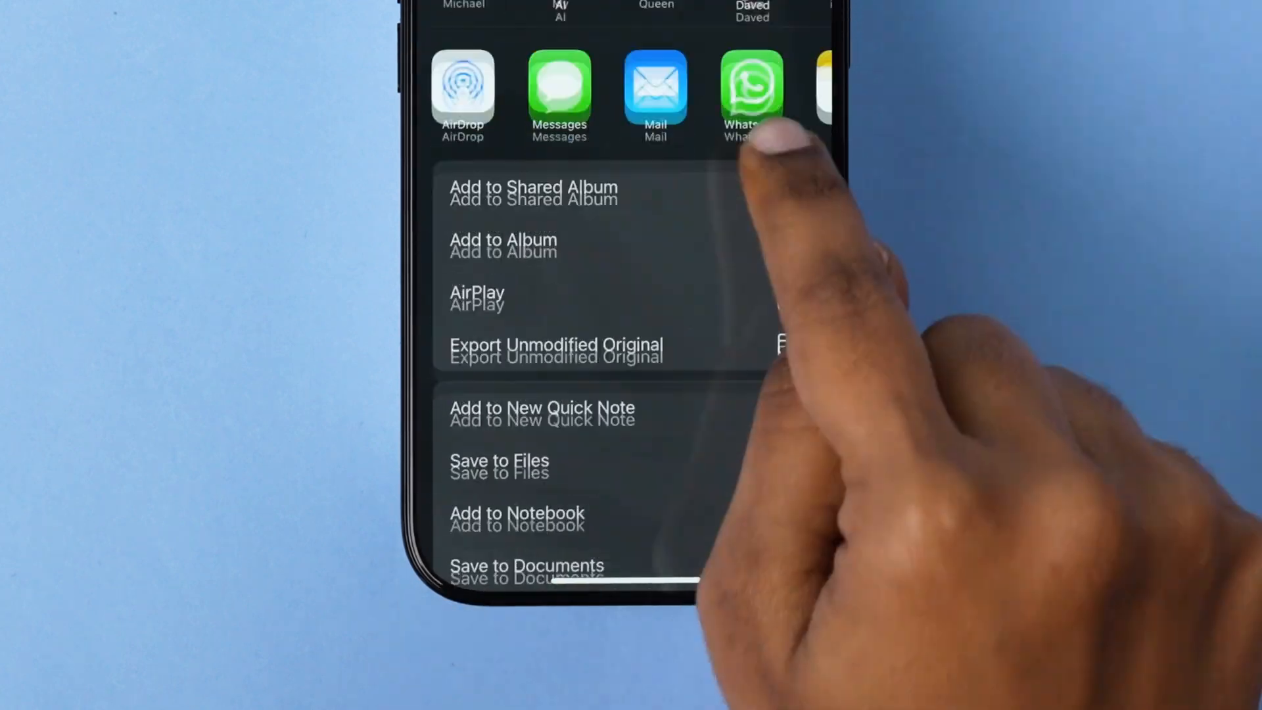
scroll("up", 3)
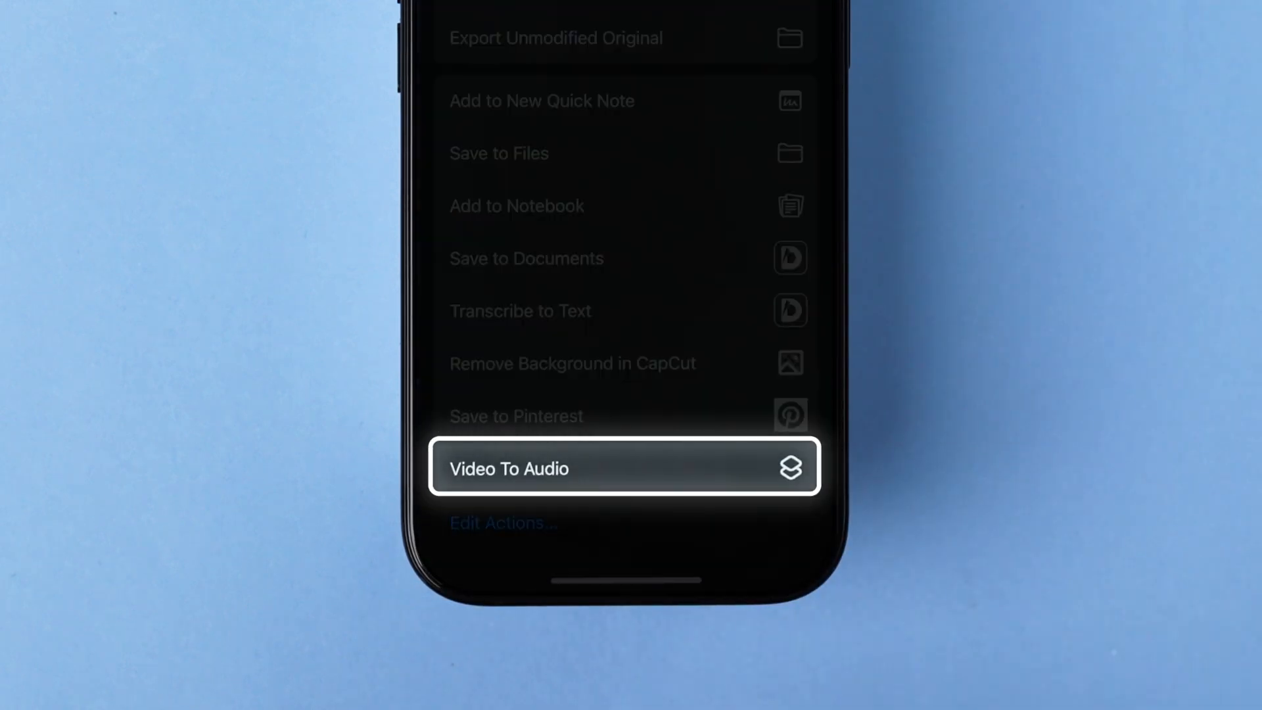
left_click(624, 468)
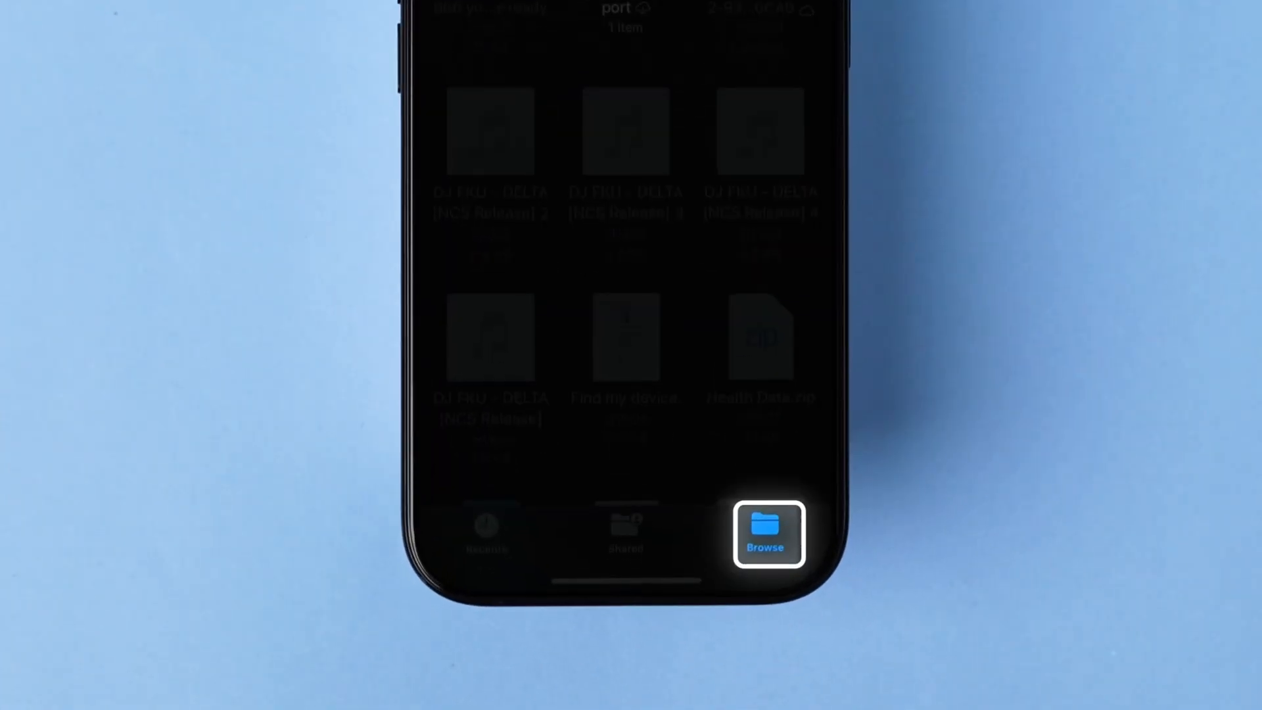
Save the converted audio into Downloads > Songs in Files.
left_click(767, 534)
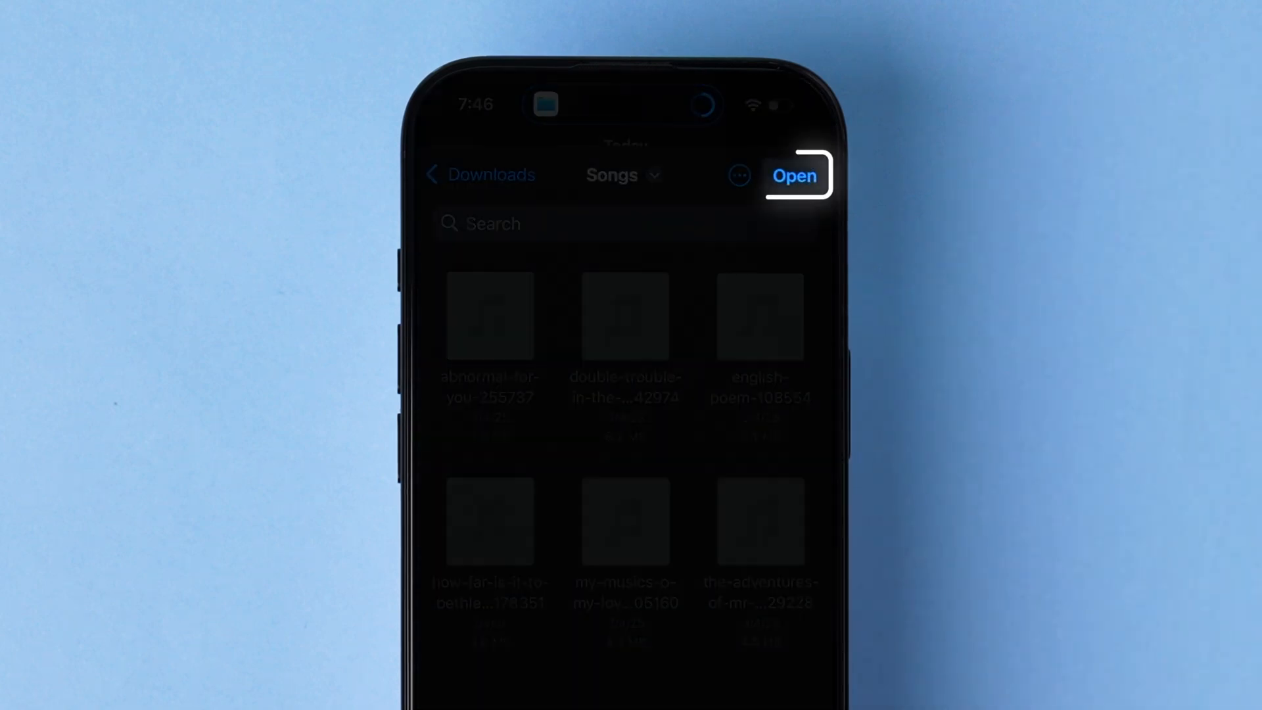
left_click(794, 175)
type("Son")
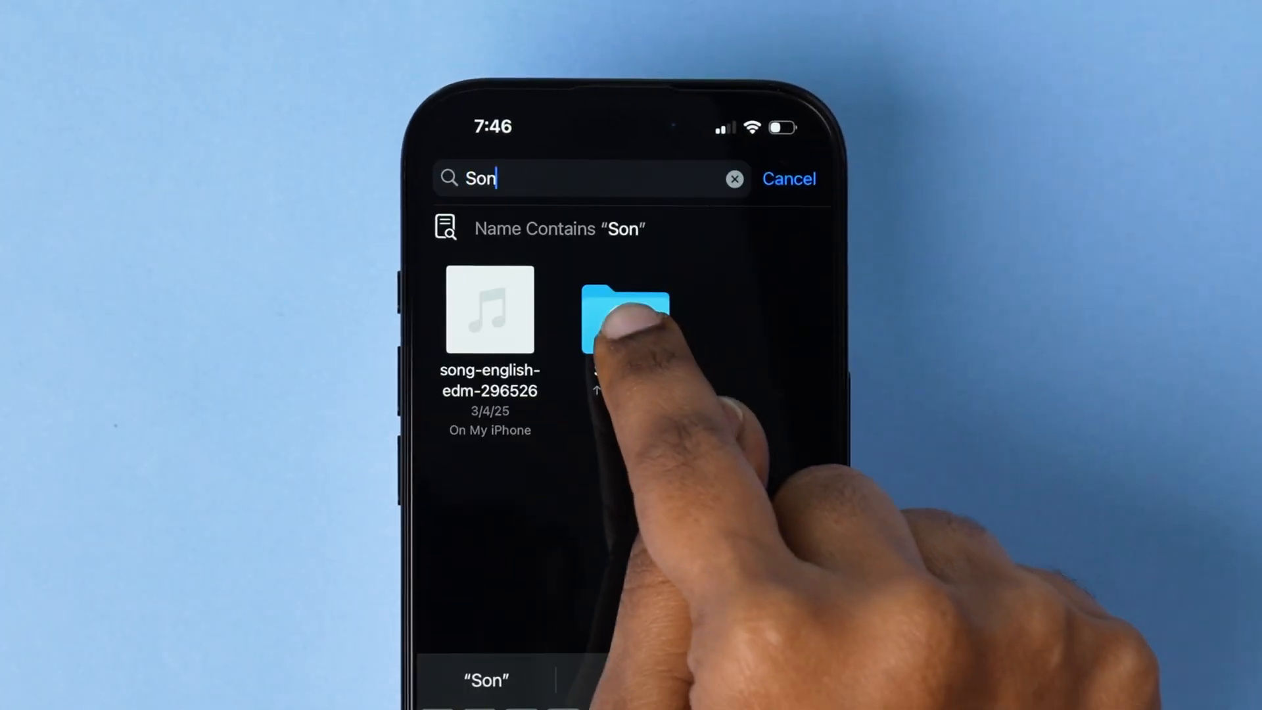
Open the Songs folder from the 'Son' search to reach the converted audio file.
left_click(626, 314)
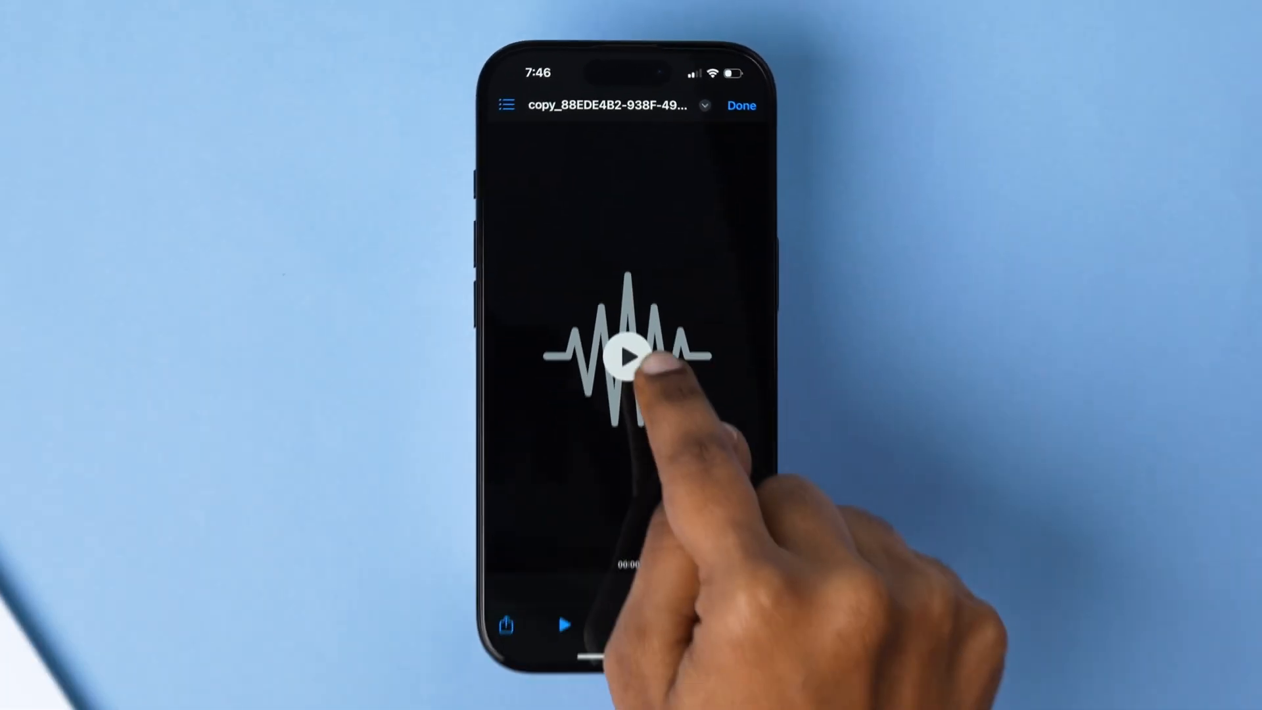